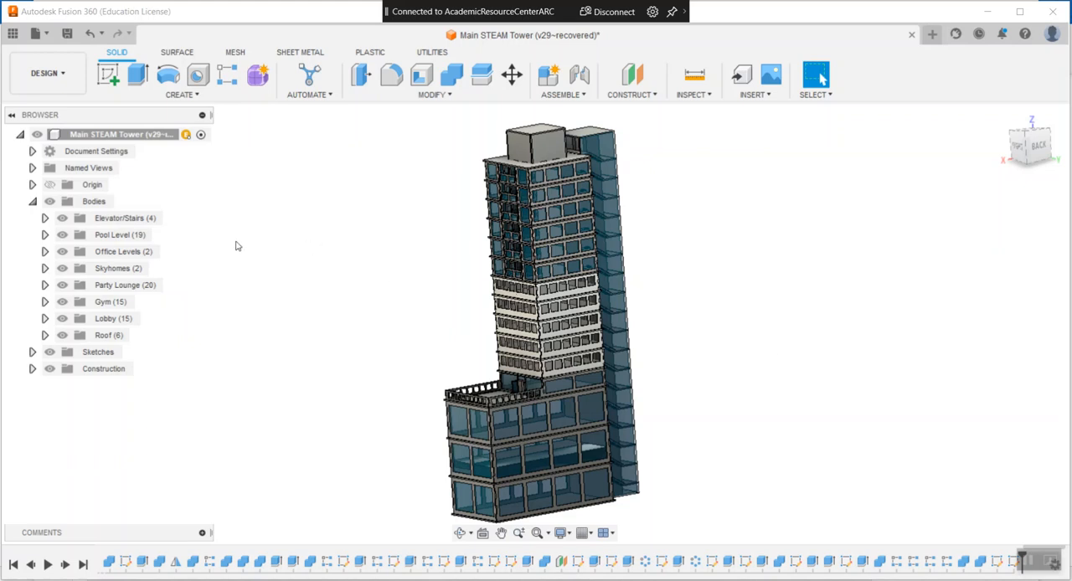
- Hide the other tower levels and the copied skyhomes, then switch to a side view
click(125, 217)
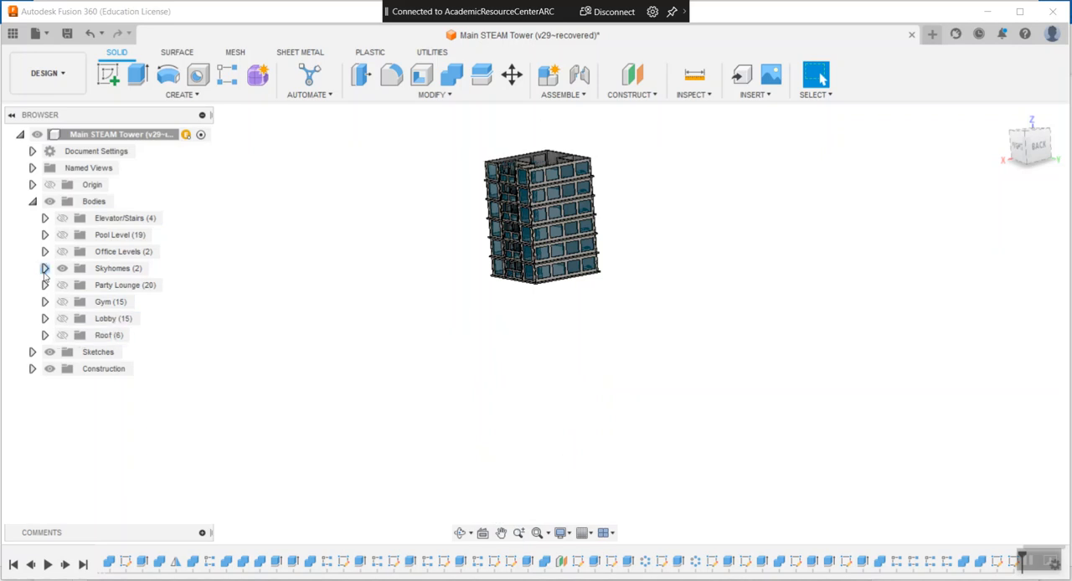
click(45, 268)
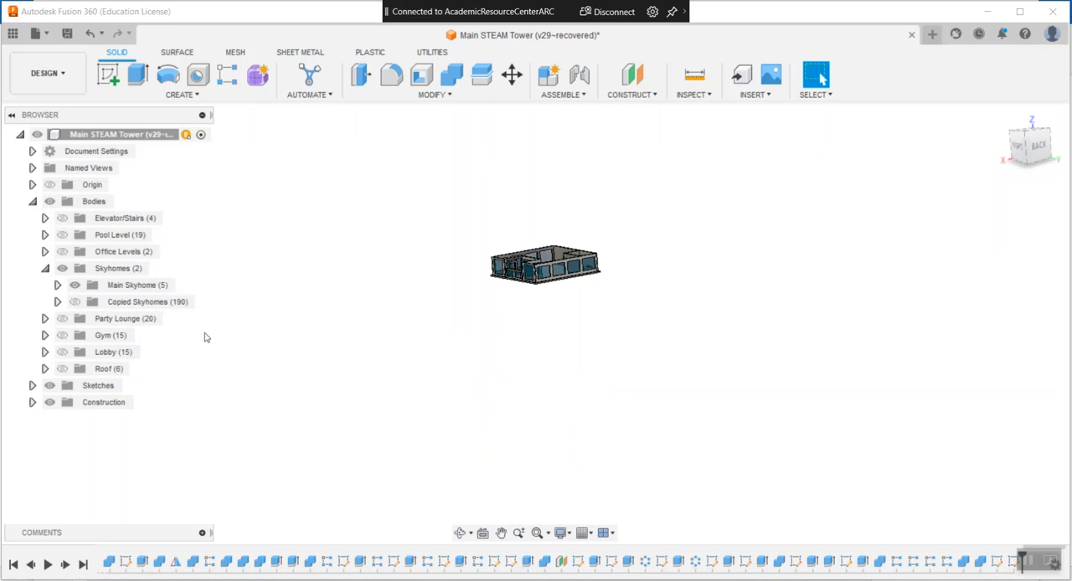
mouse_move(1013, 129)
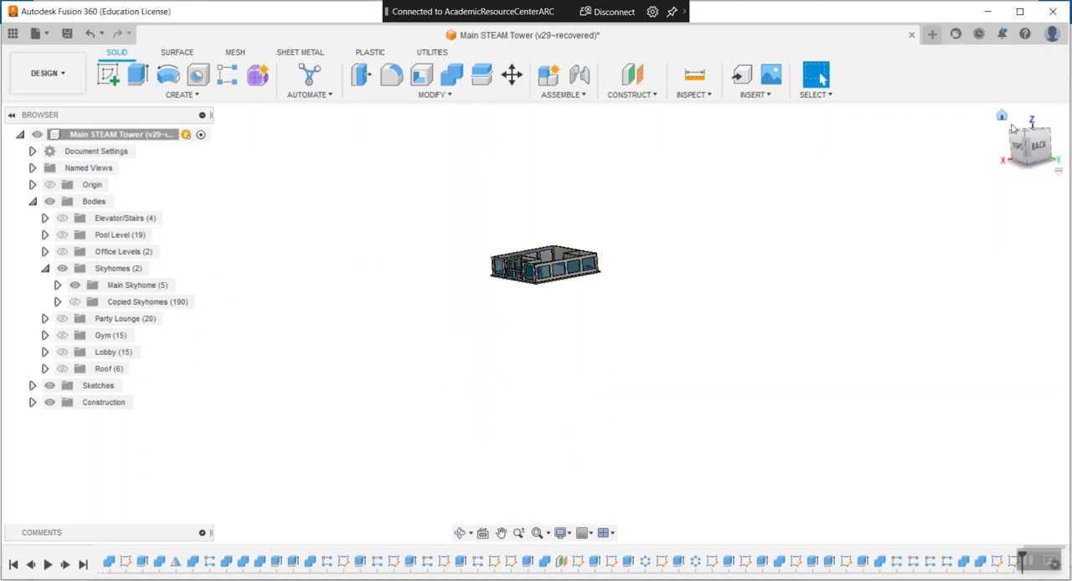
click(1029, 146)
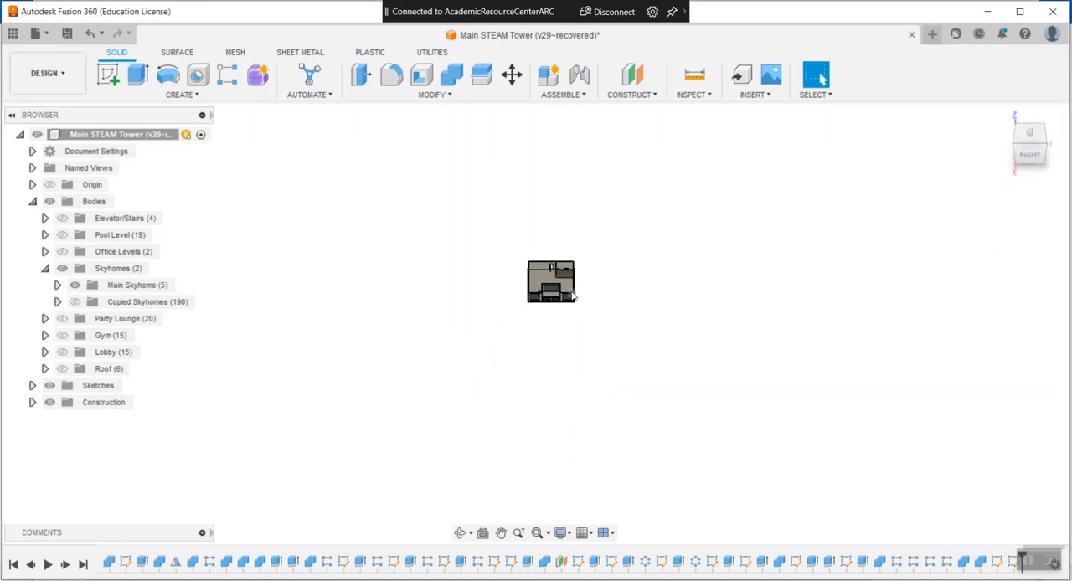
click(1029, 136)
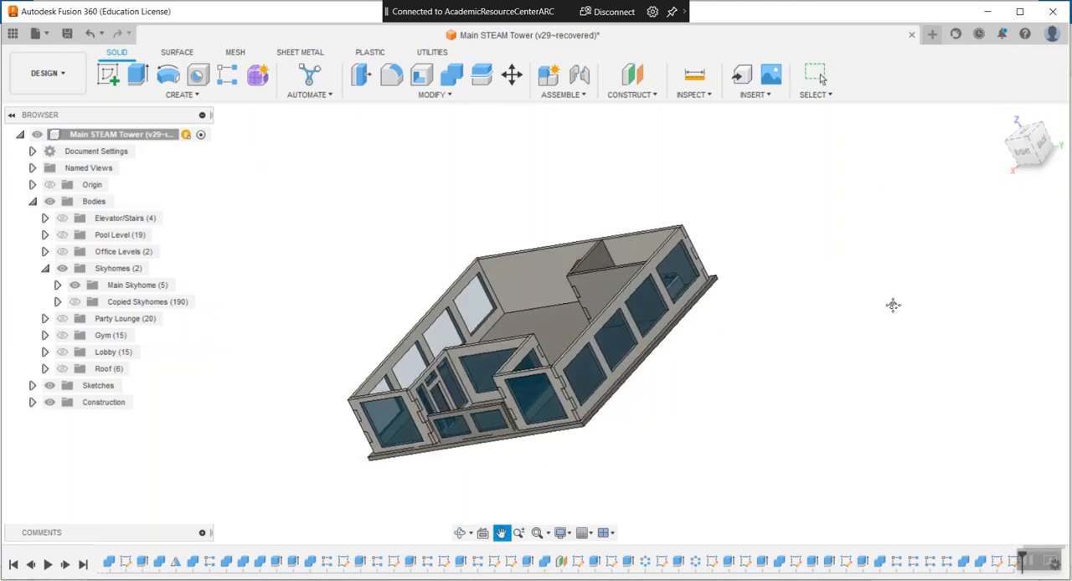
- Tilt the view from above, expand Main Skyhome, and hide the skyhome walls
drag(536, 335, 553, 302)
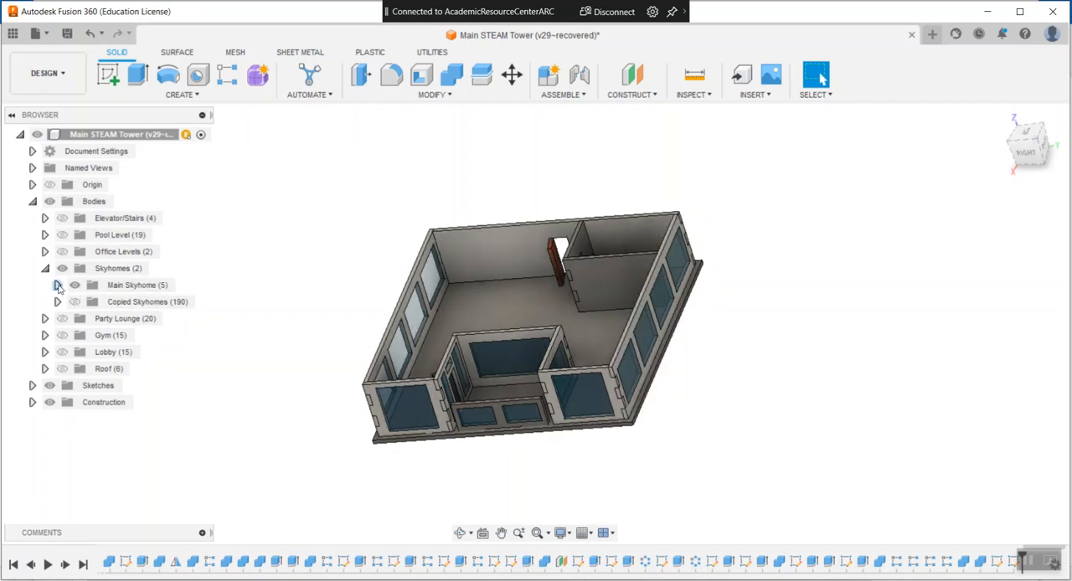
click(57, 284)
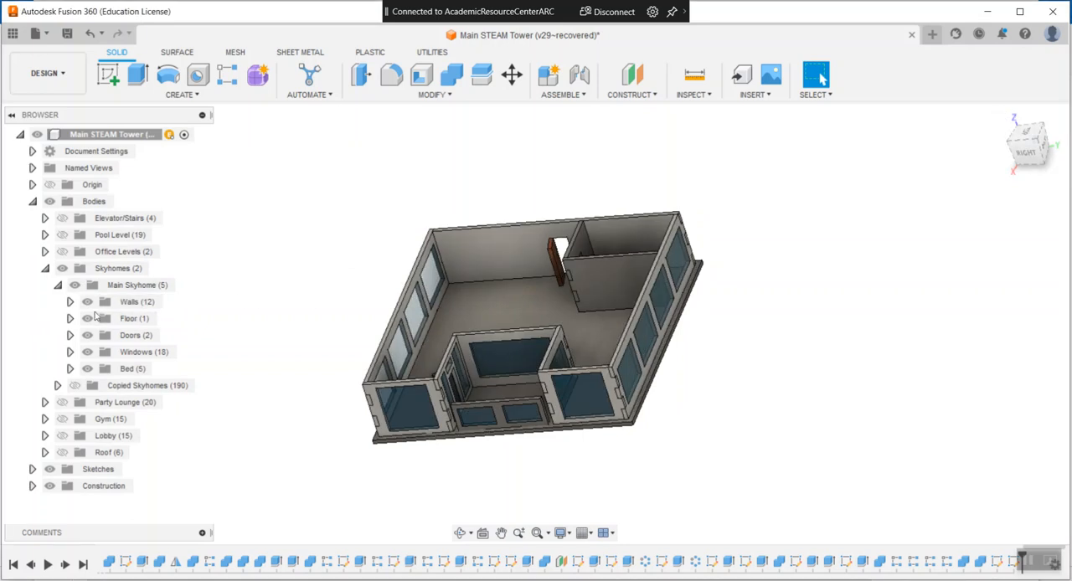
click(130, 334)
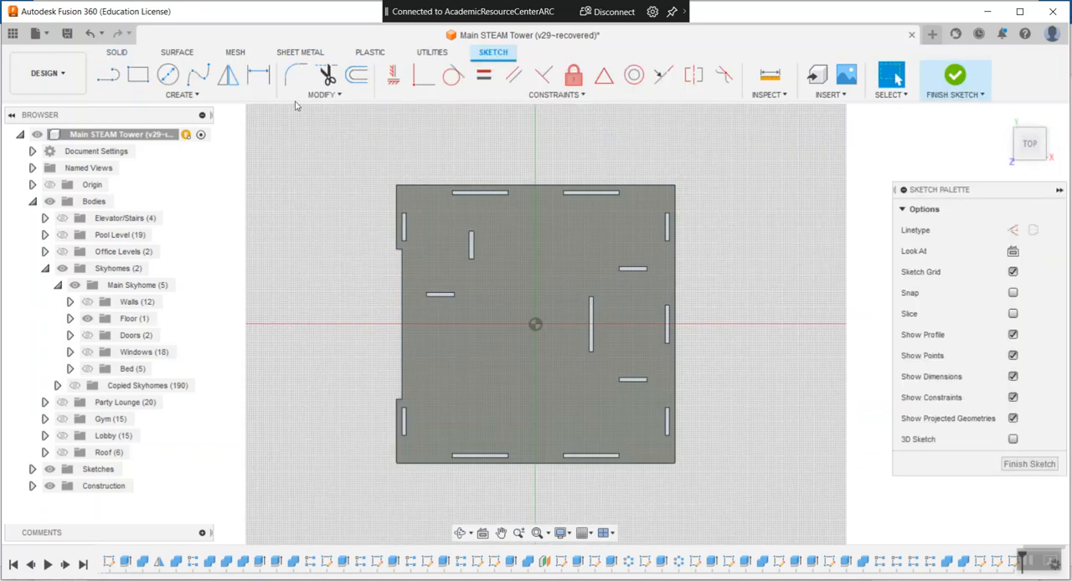
- Project the floor face's outline and slots into the sketch and finish it
click(182, 93)
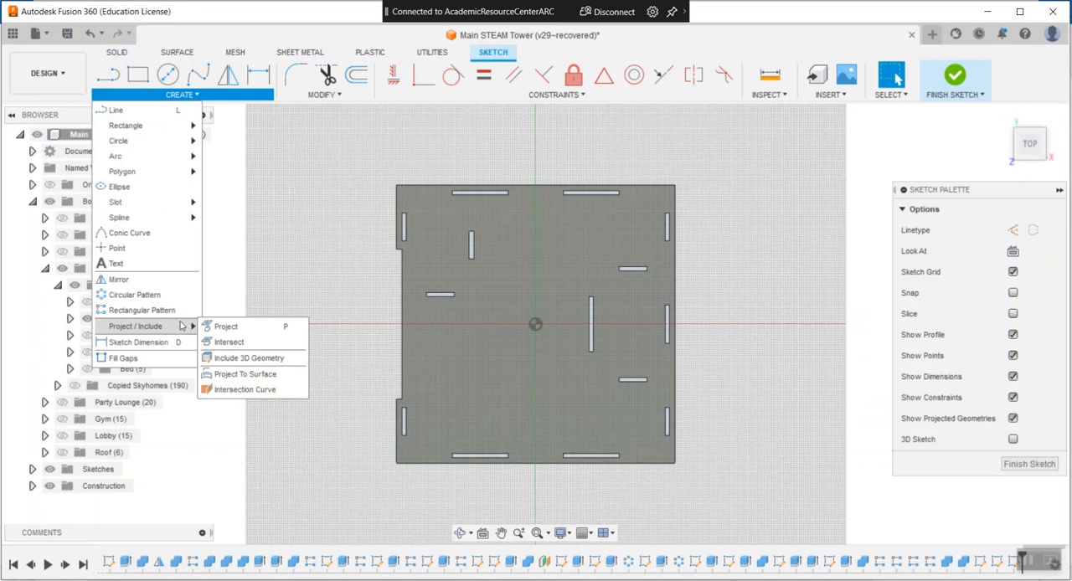
mouse_move(247, 328)
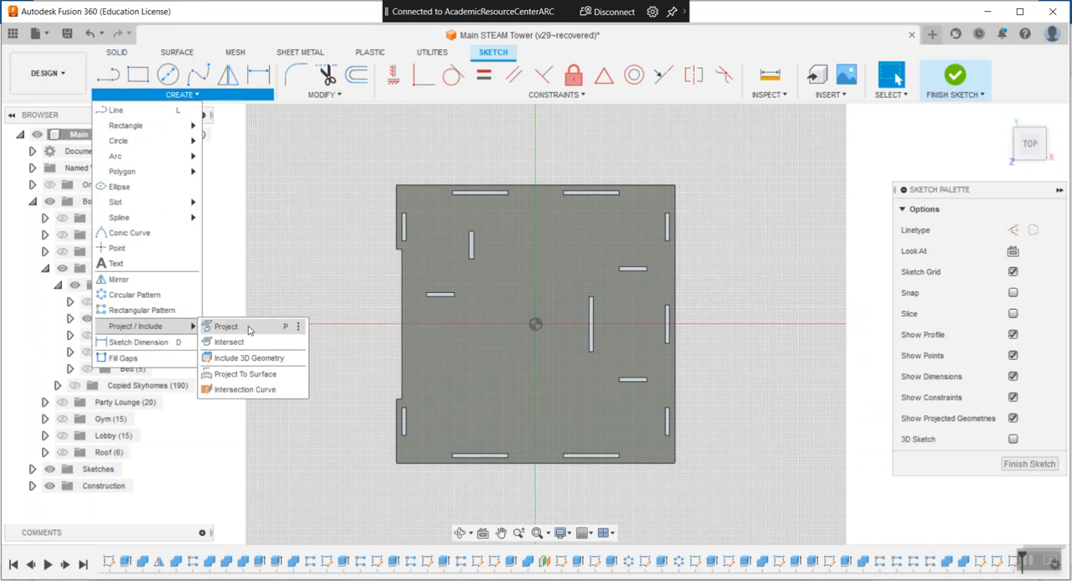
click(225, 326)
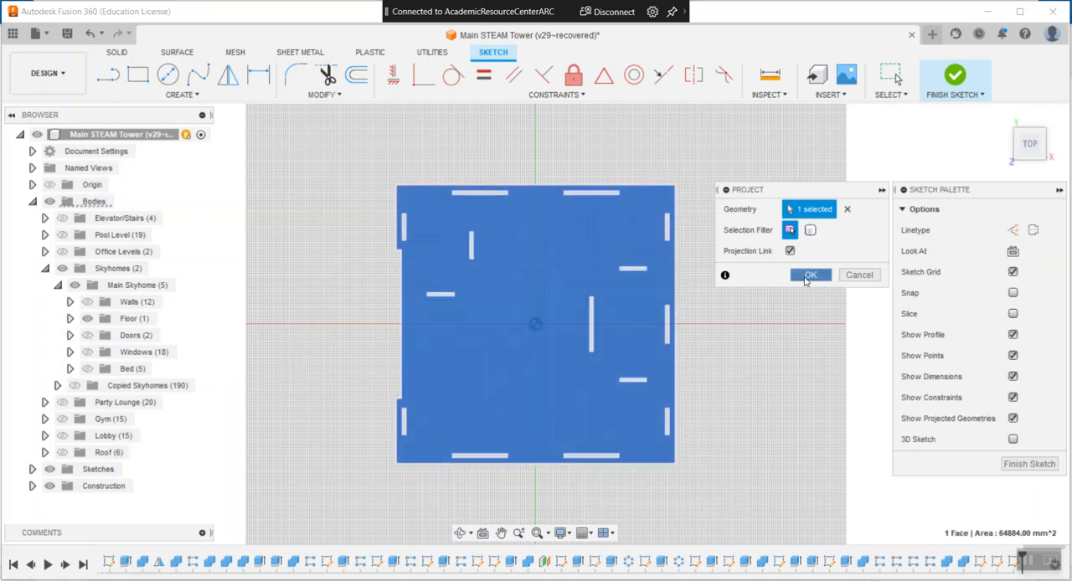
click(810, 274)
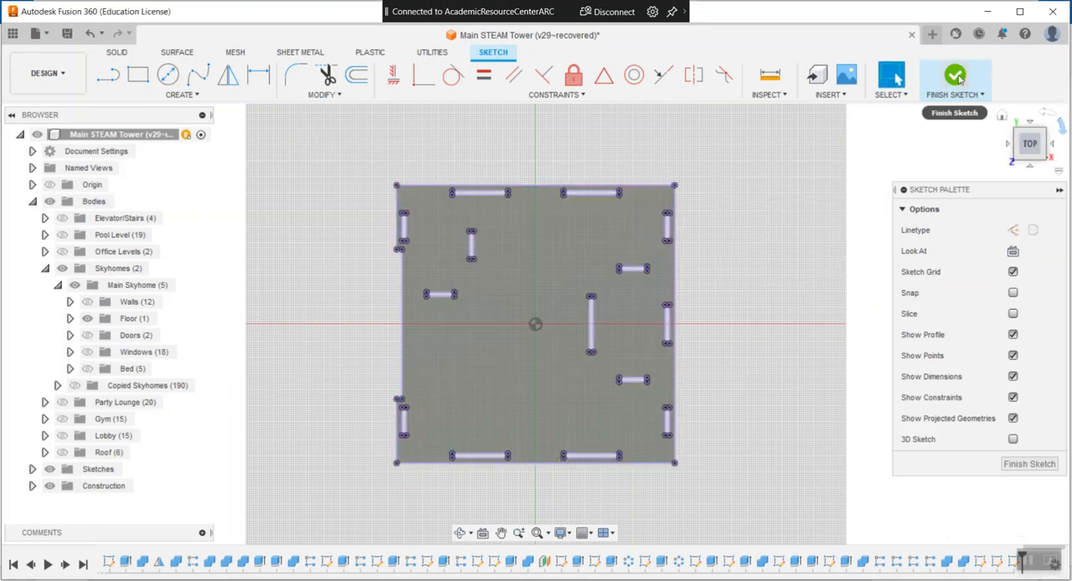
click(954, 76)
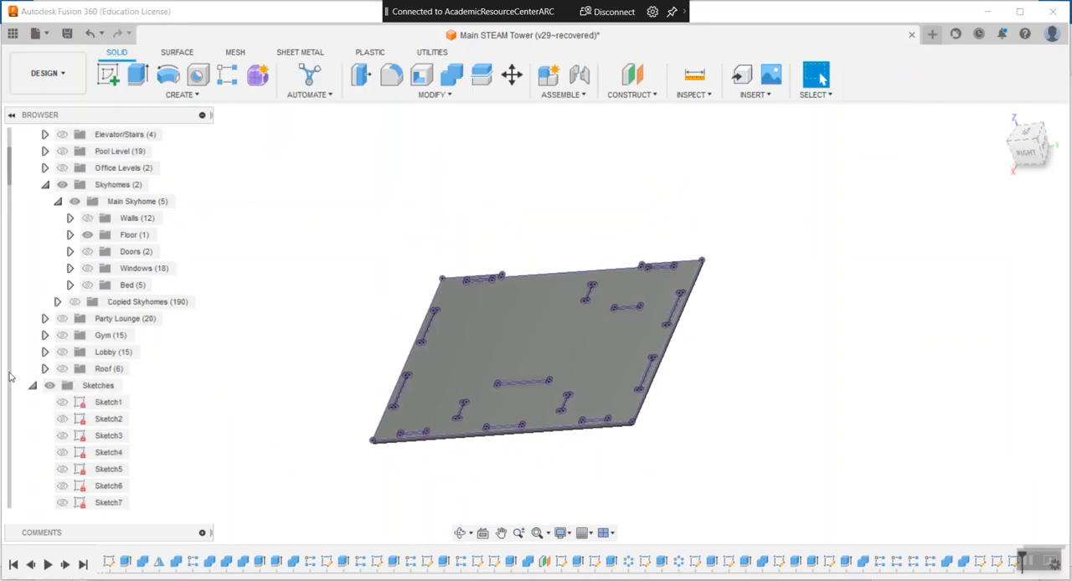
- Export the floor sketch via Save As DXF as 'floor cut example.dxf'
scroll(down, 3)
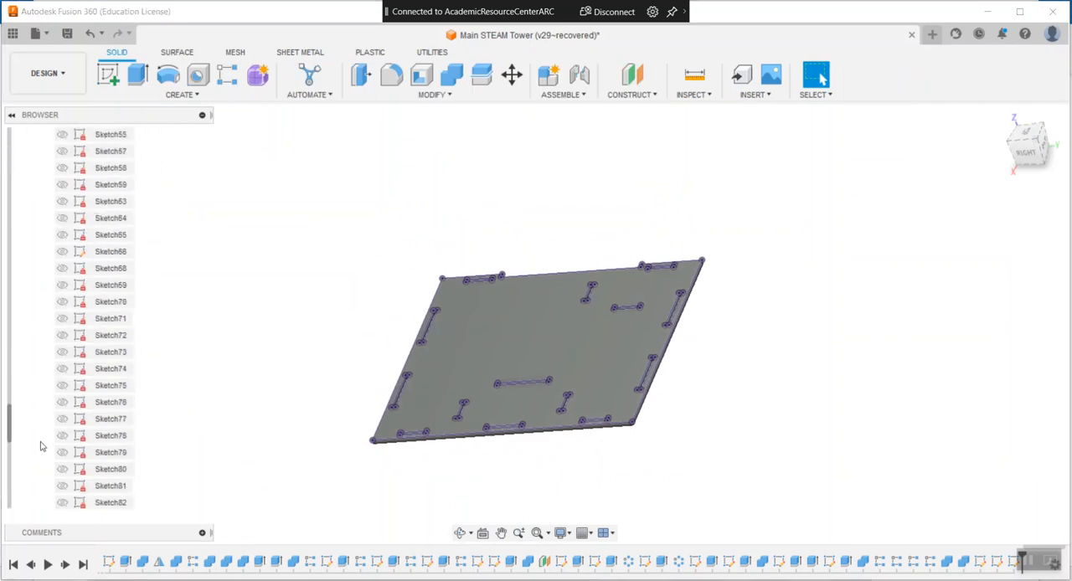
scroll(down, 3)
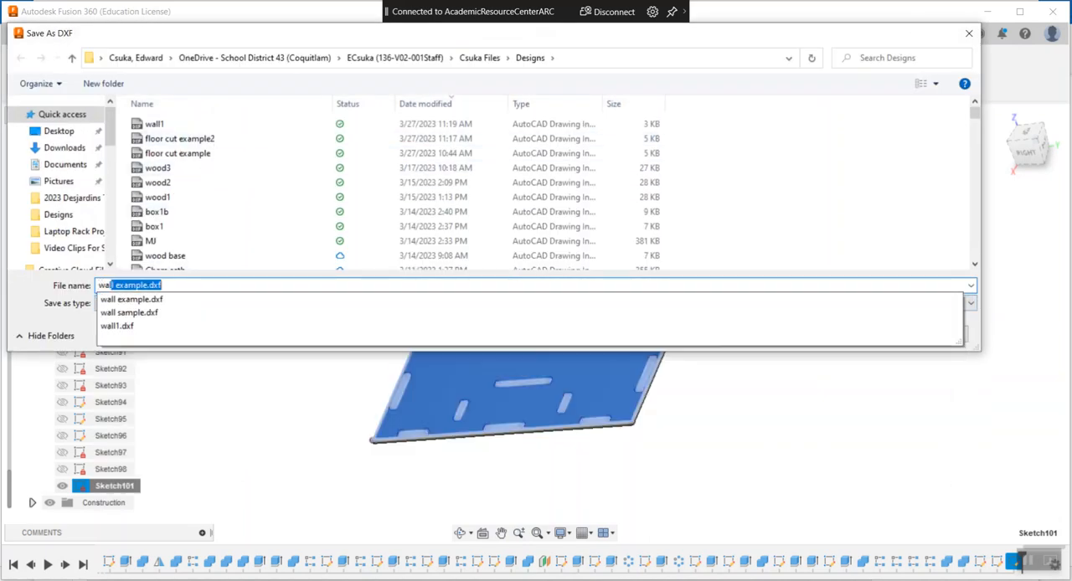
text(wall2)
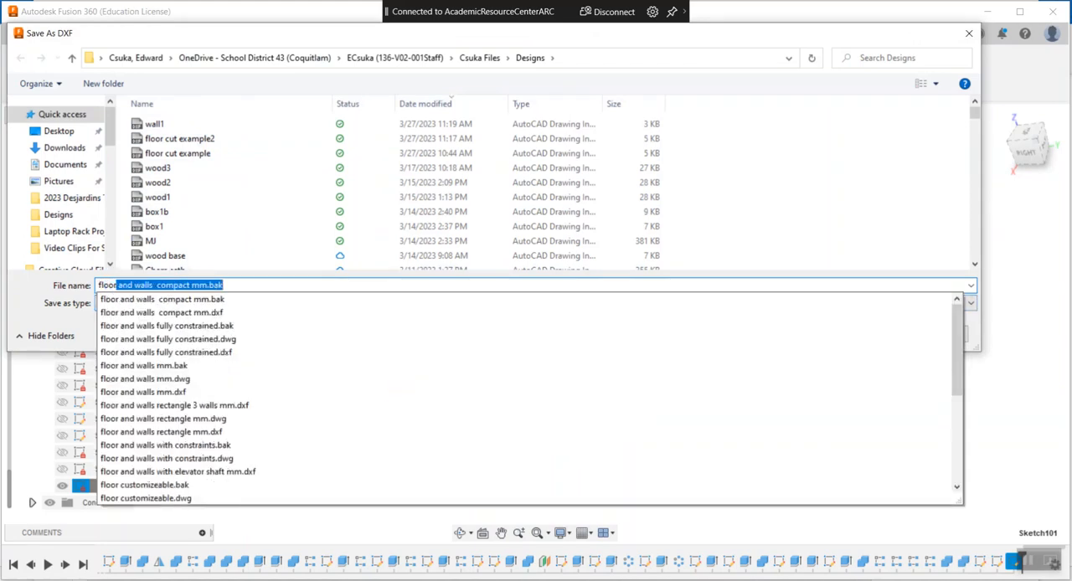
text(floor cut example.dxf)
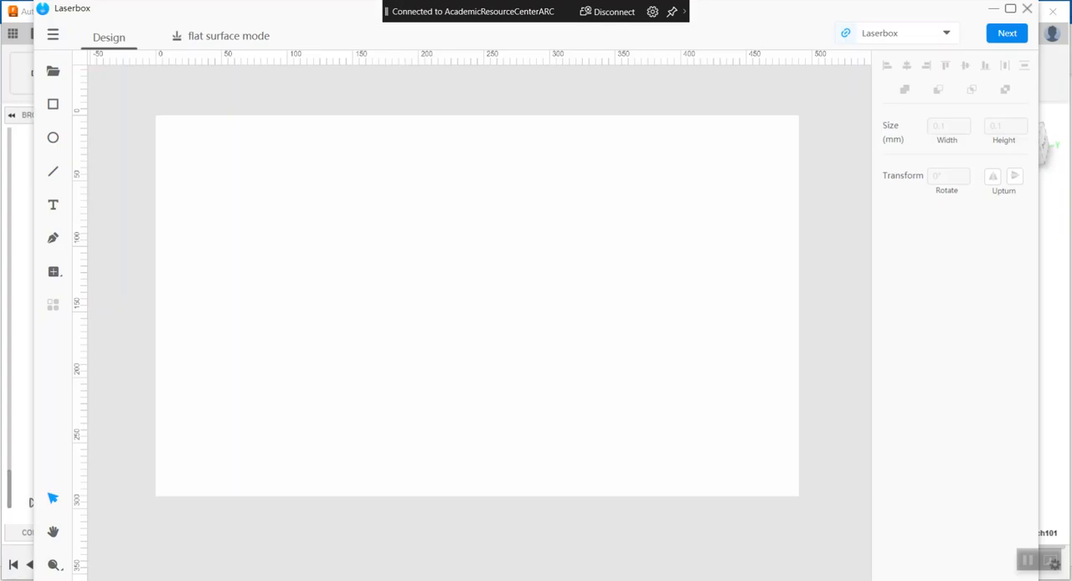
mouse_move(373, 222)
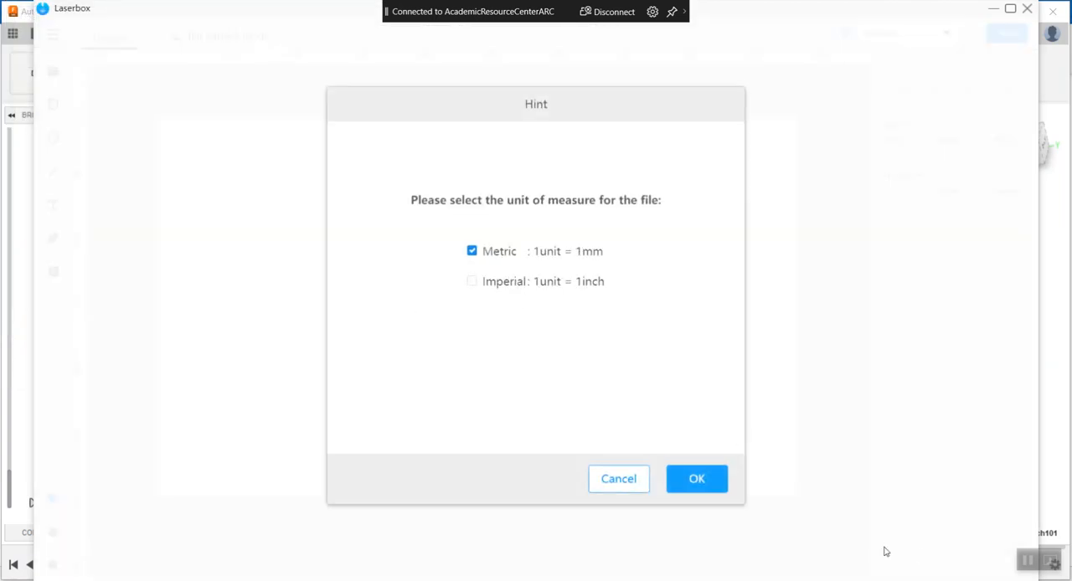
- Import the floor DXF with Metric units, giving a 260.5 mm square outline
click(696, 478)
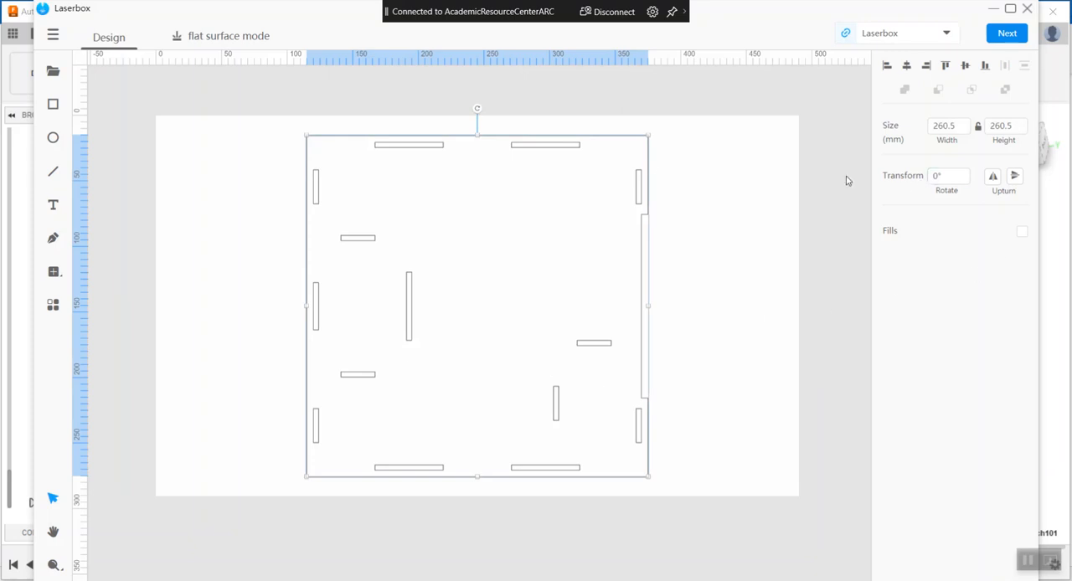
mouse_move(494, 108)
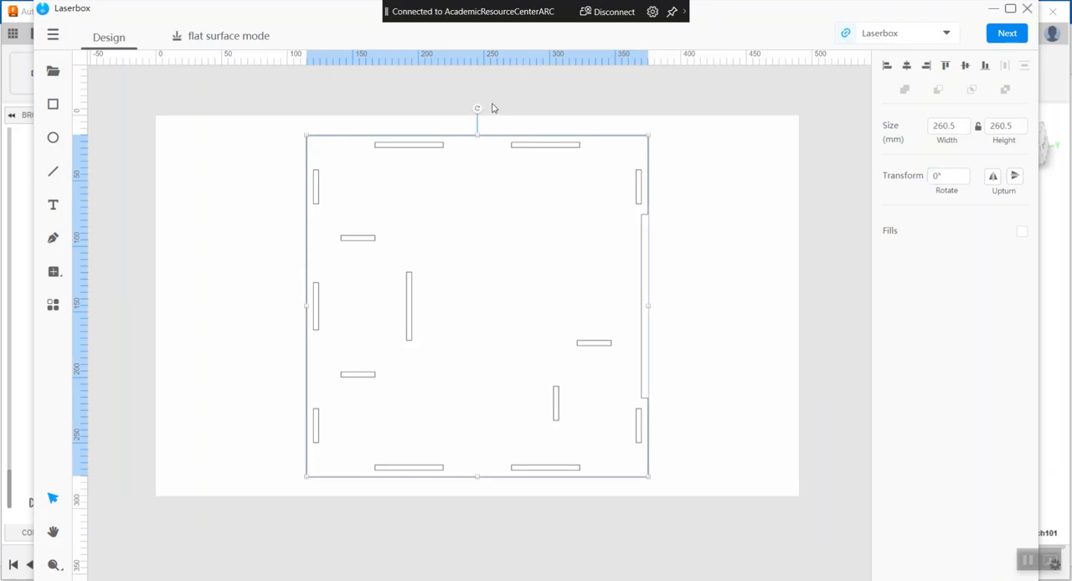
mouse_move(686, 206)
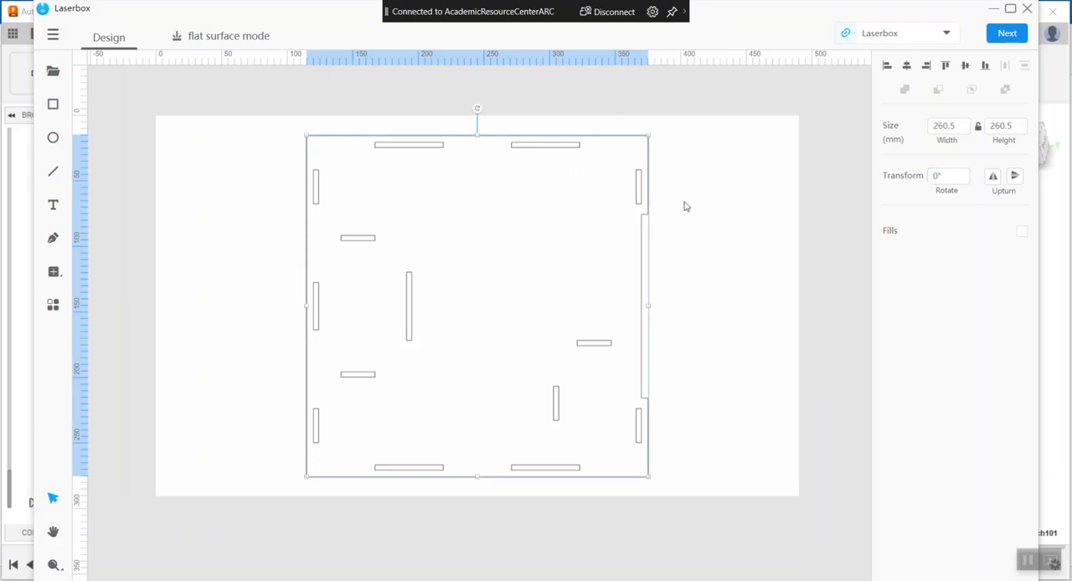
key(alt+tab)
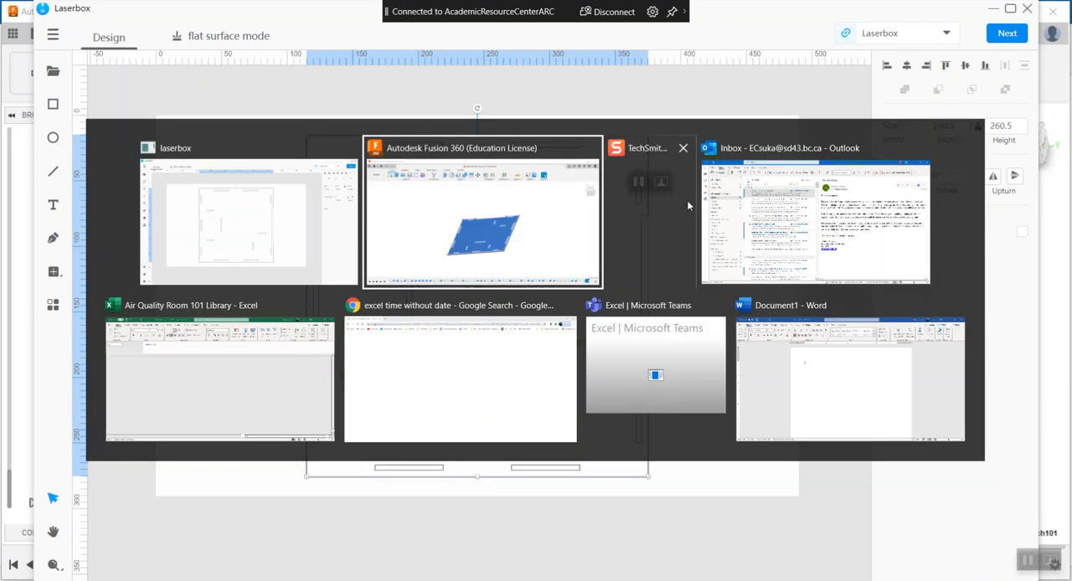
- Hide the floor and other wall bodies so only Body2, the door-slot wall, shows
click(481, 213)
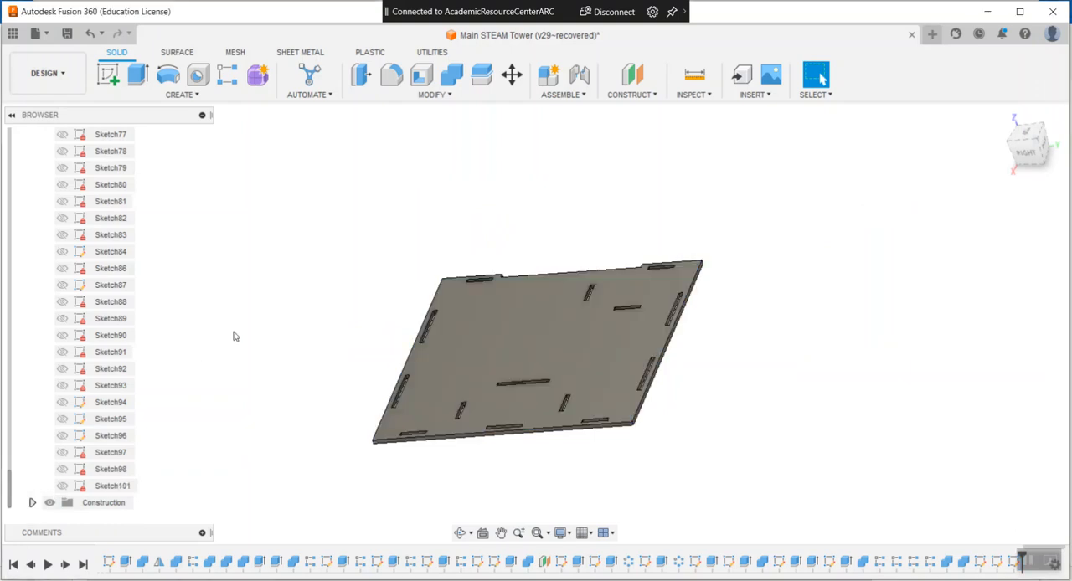
scroll(up, 3)
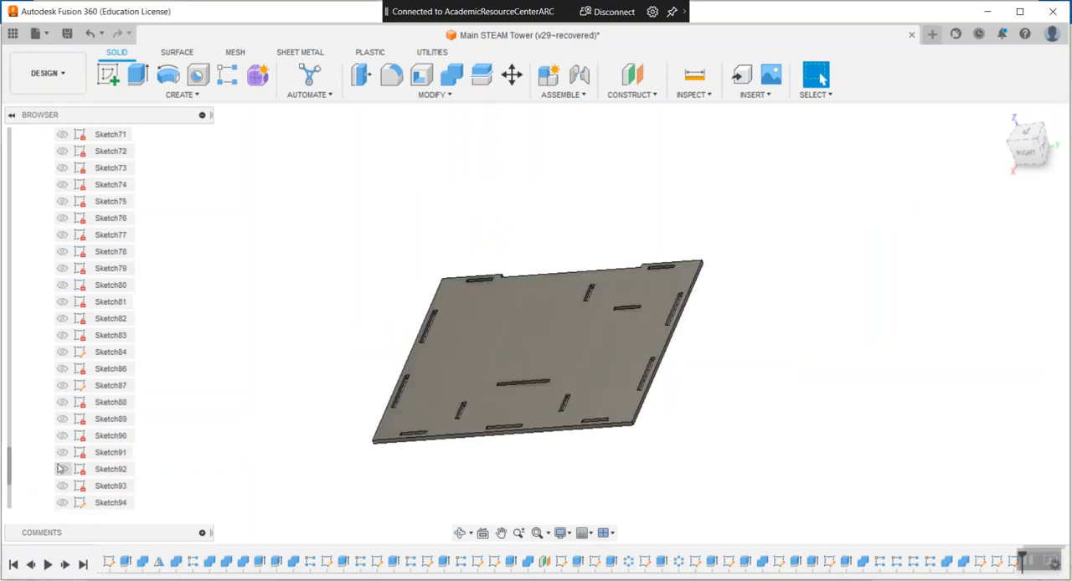
scroll(up, 3)
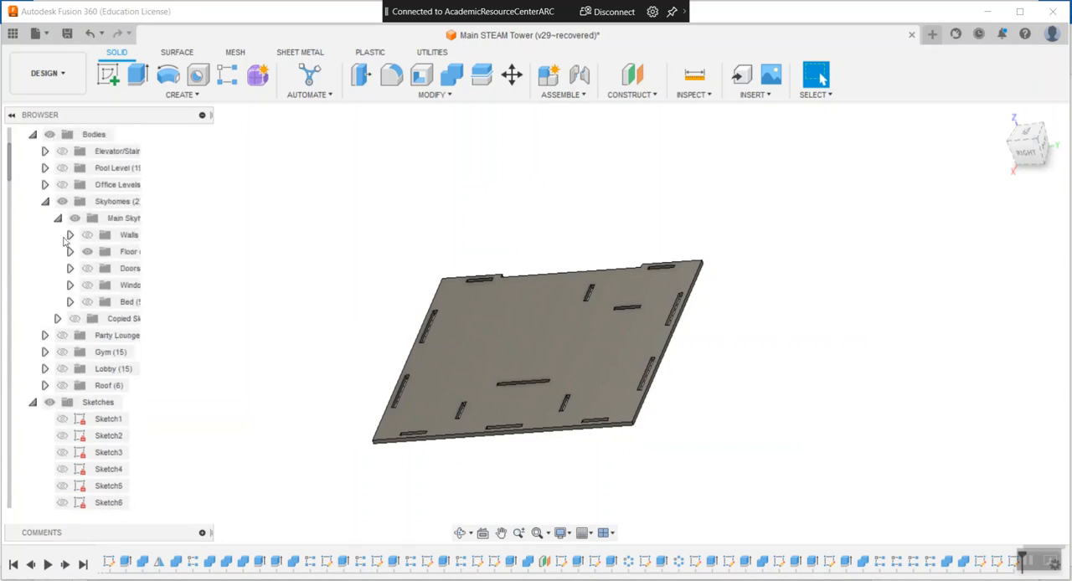
click(129, 252)
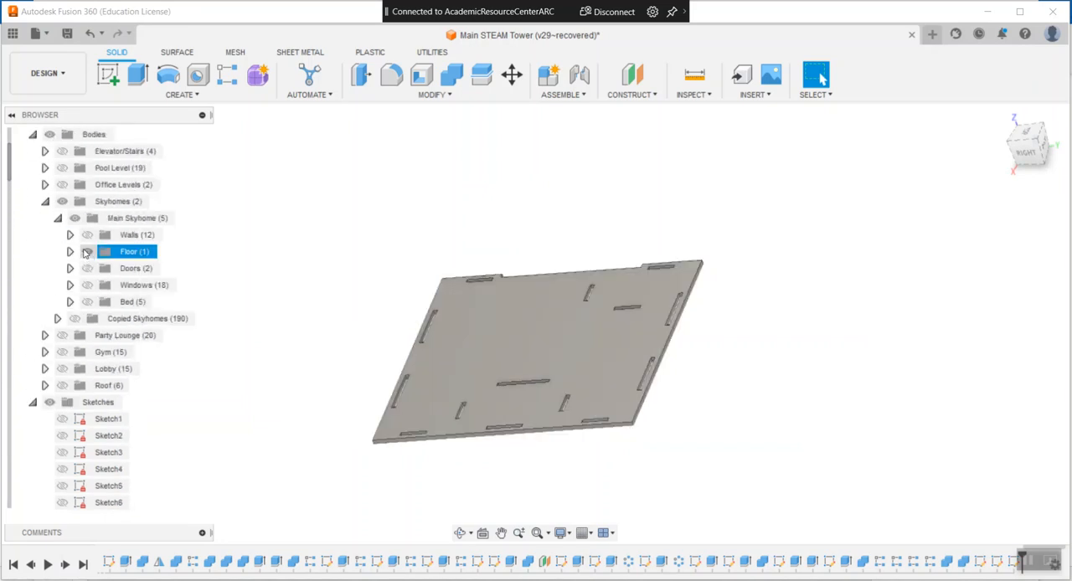
click(70, 234)
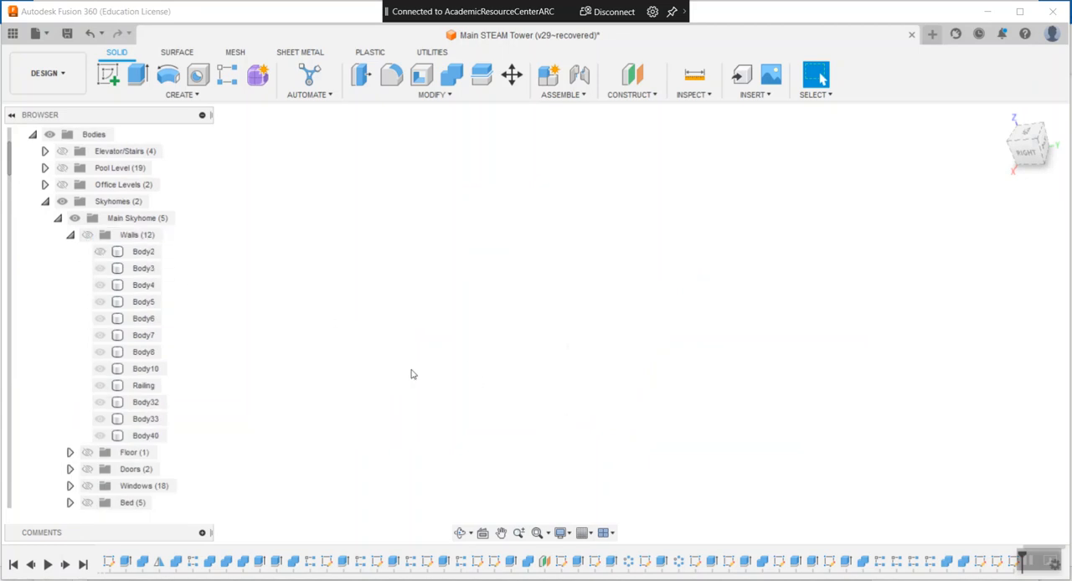
click(87, 234)
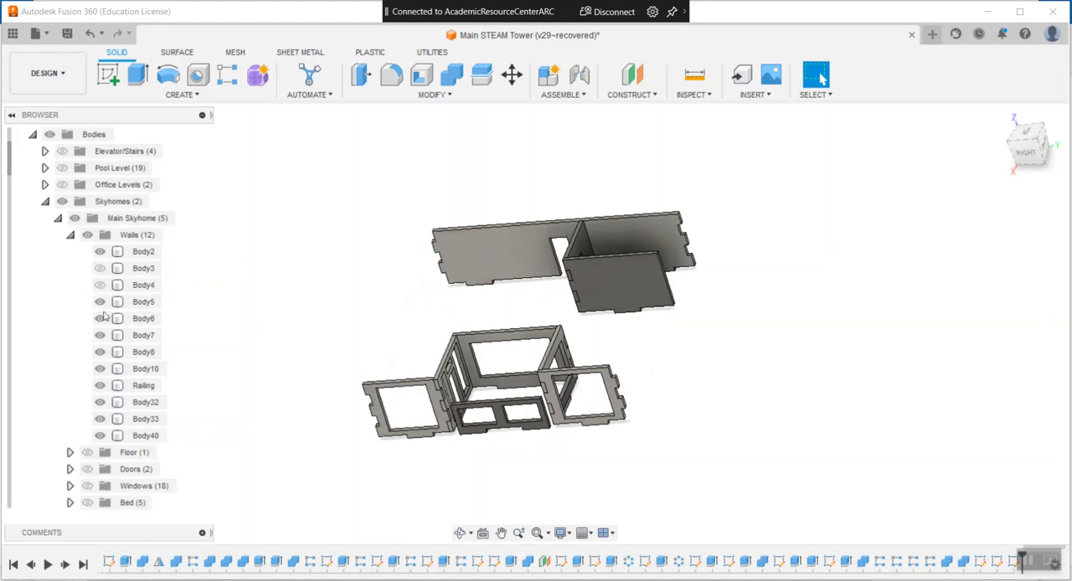
click(100, 368)
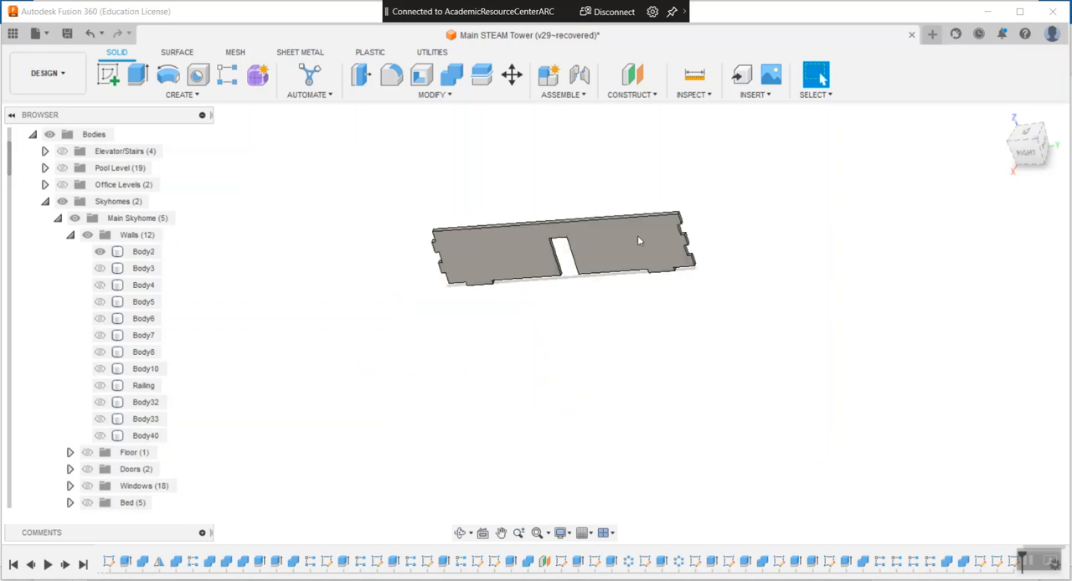
click(143, 251)
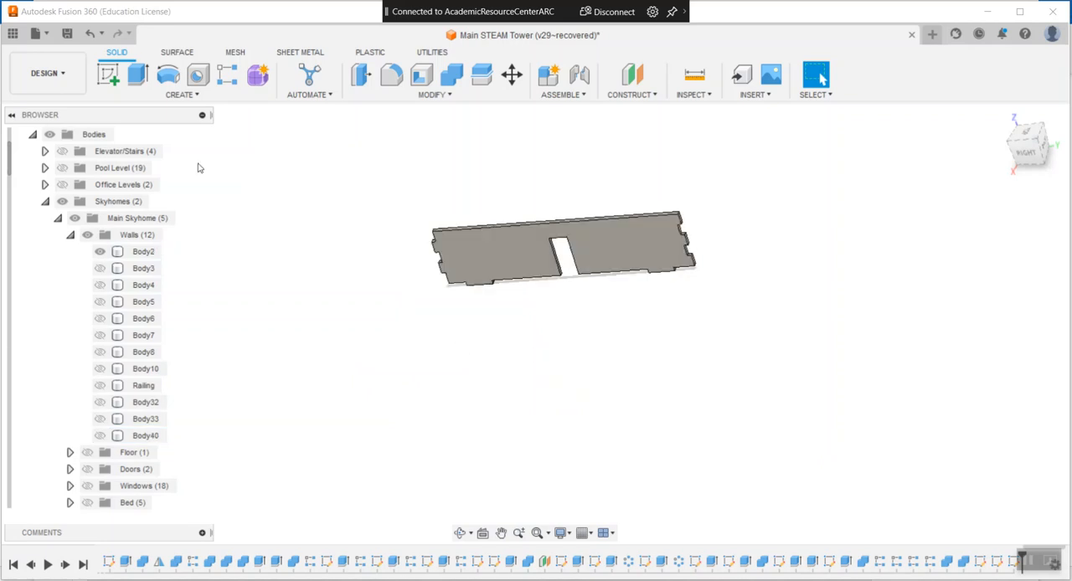
click(143, 251)
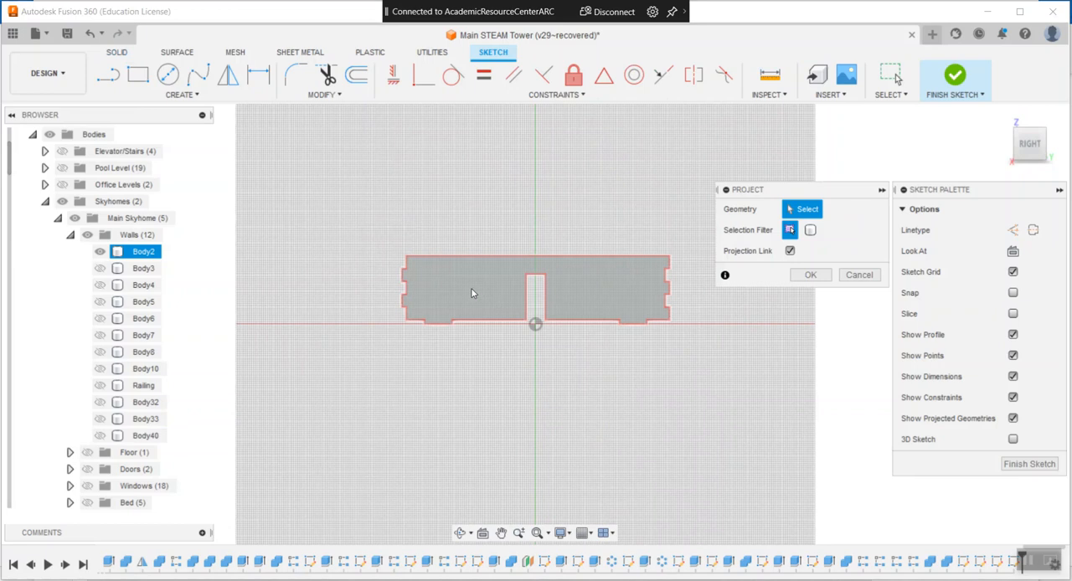
- Project the Body2 wall face's outline and door slot into a sketch and finish it
click(473, 292)
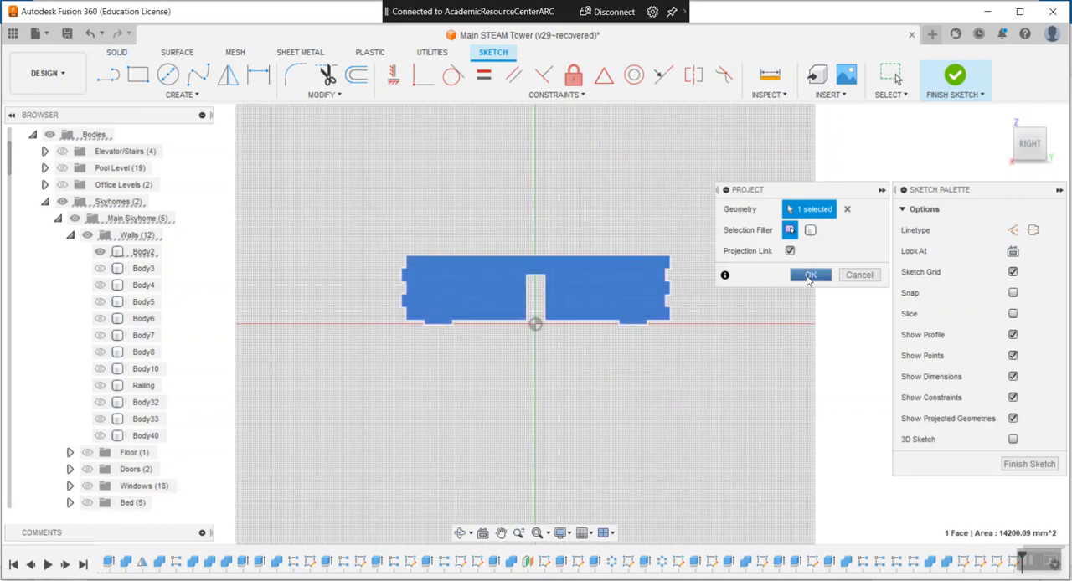
click(809, 275)
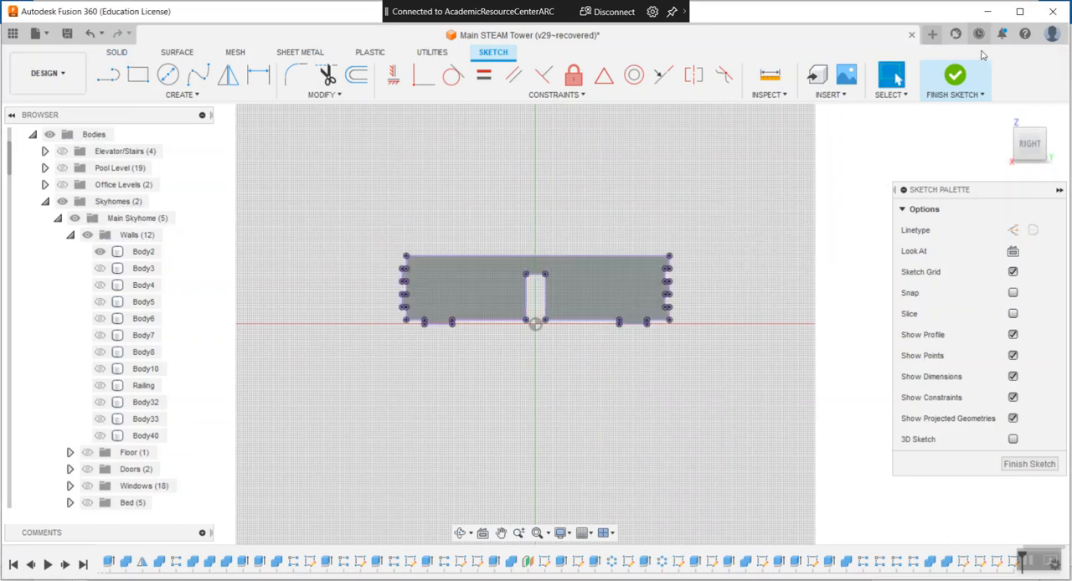
click(954, 75)
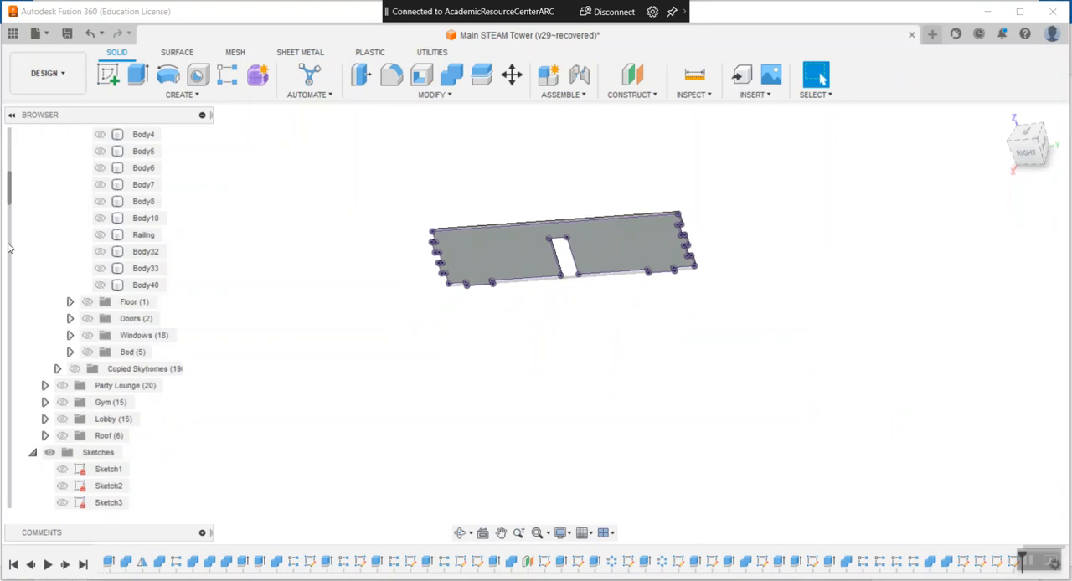
- Save the wall sketch Sketch102 as a DXF named wall2
scroll(down, 3)
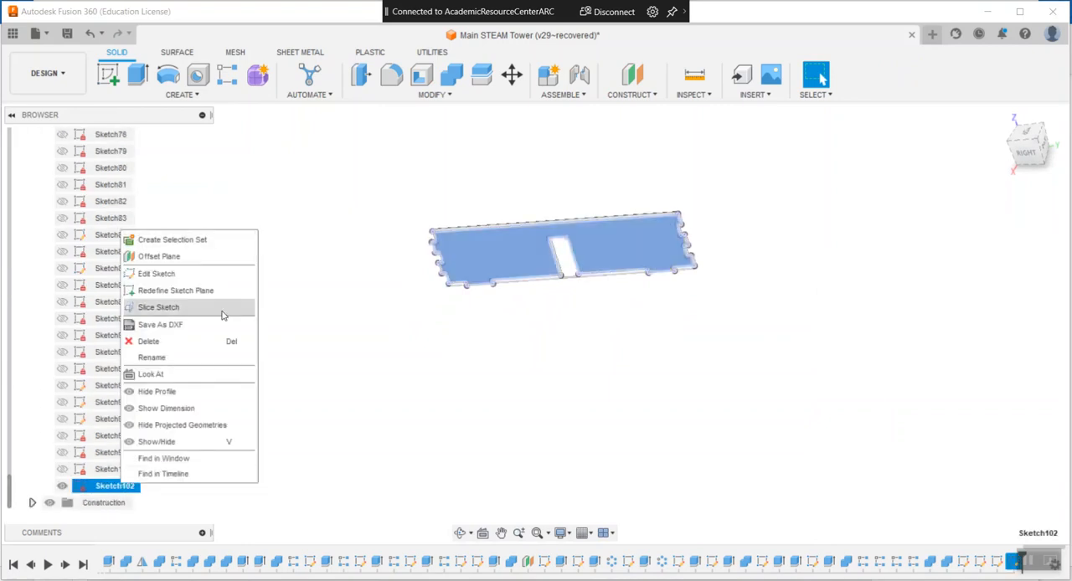
click(159, 324)
text(wall2)
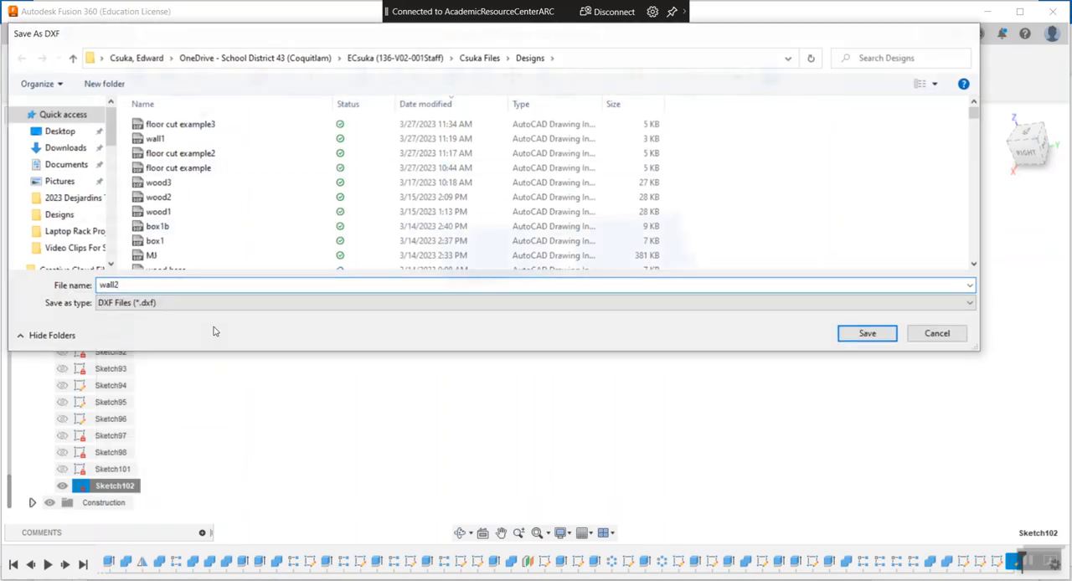
click(866, 333)
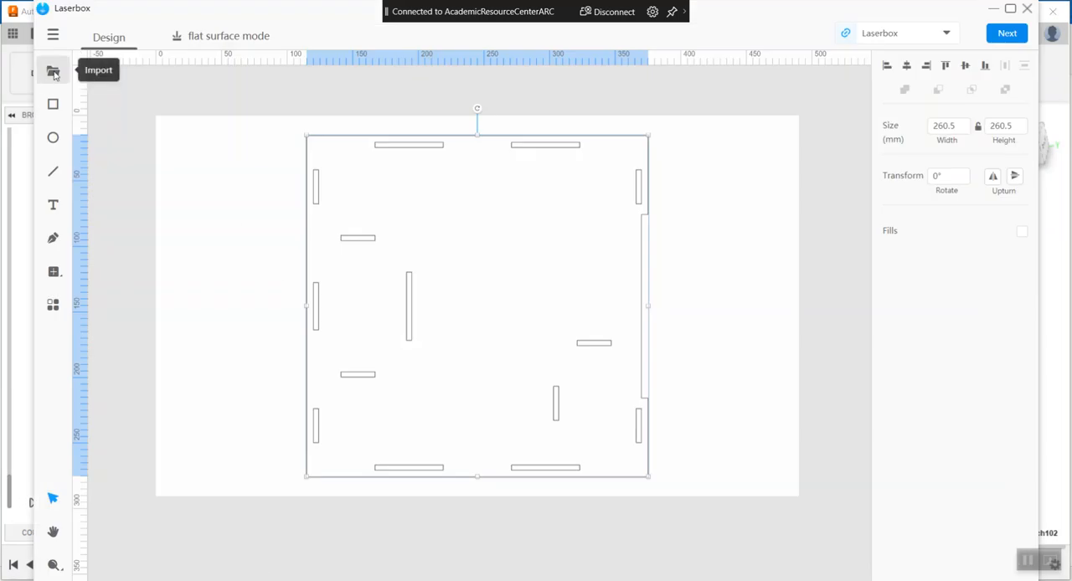
- Import wall2 into Laserbox, rotate it 90° upright, and move it right of the floor
click(53, 72)
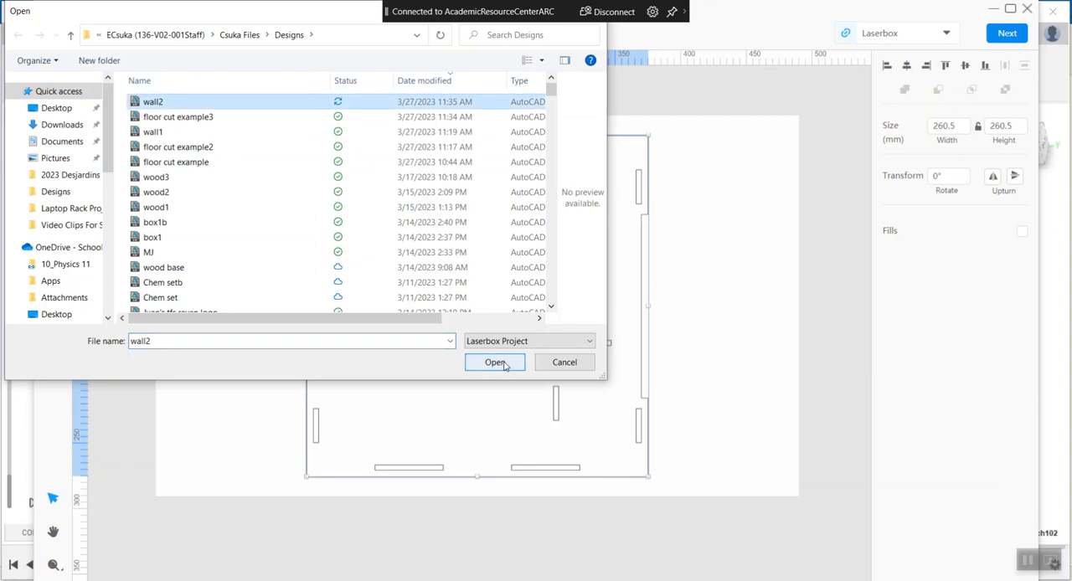
click(494, 362)
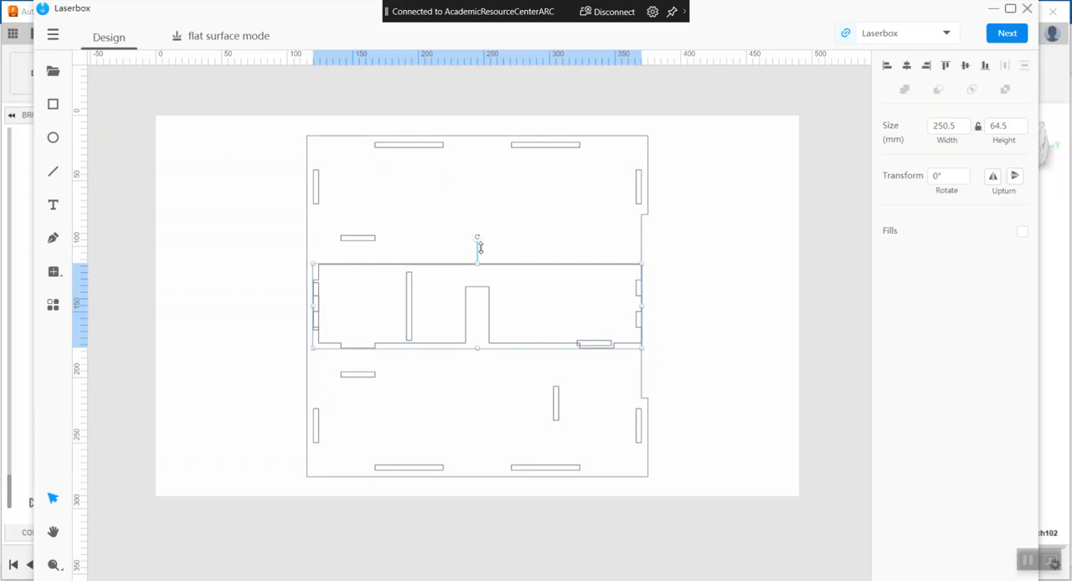
drag(477, 239, 599, 346)
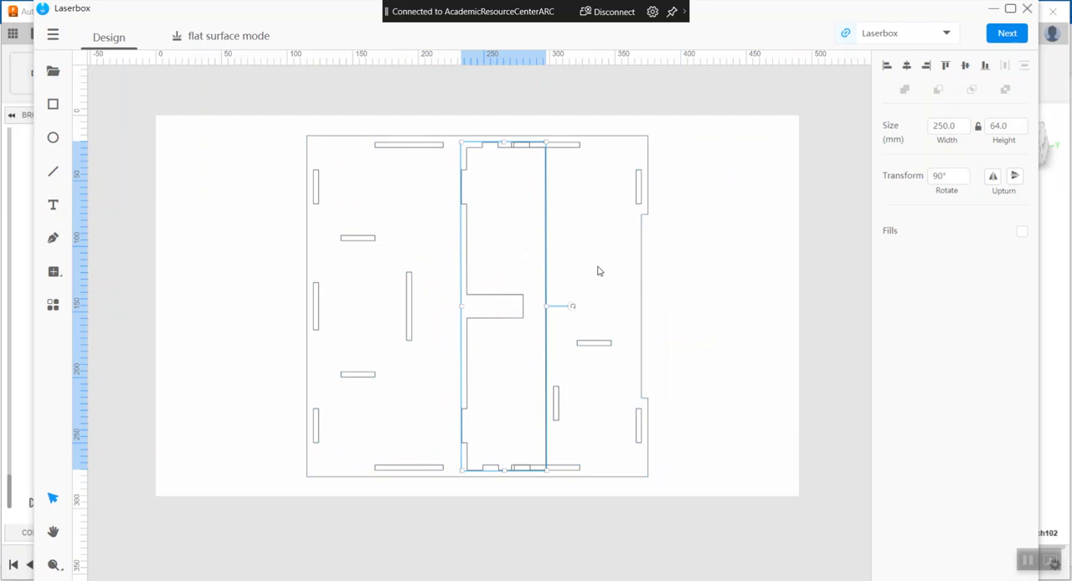
drag(503, 305, 690, 306)
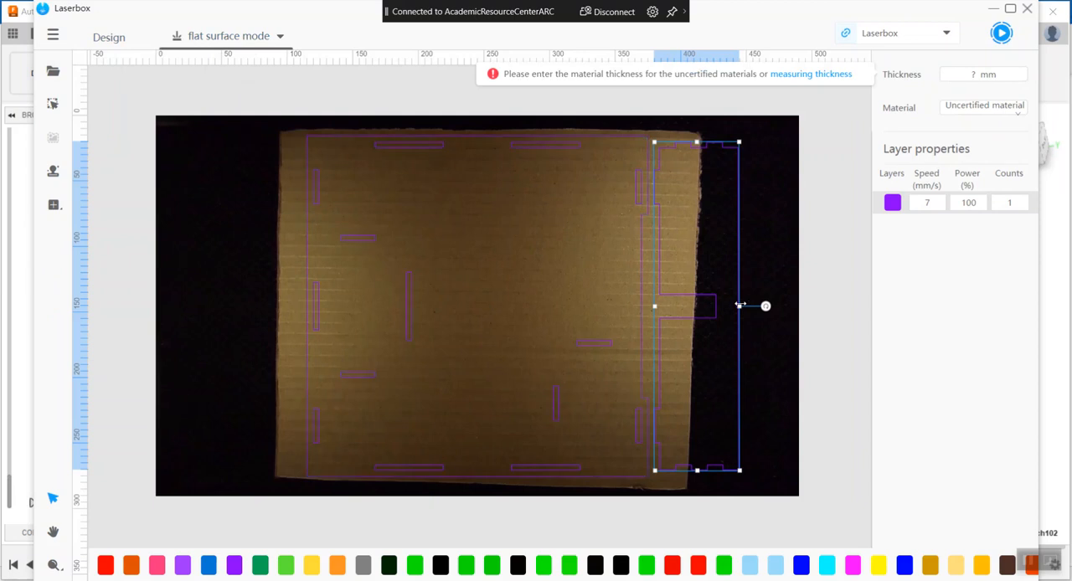
mouse_move(724, 257)
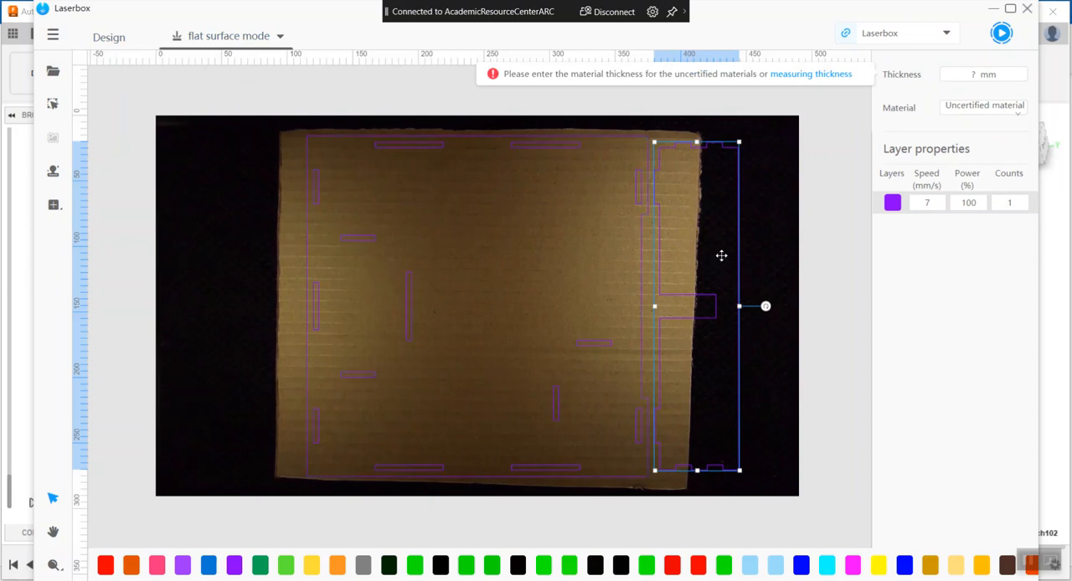
mouse_move(722, 216)
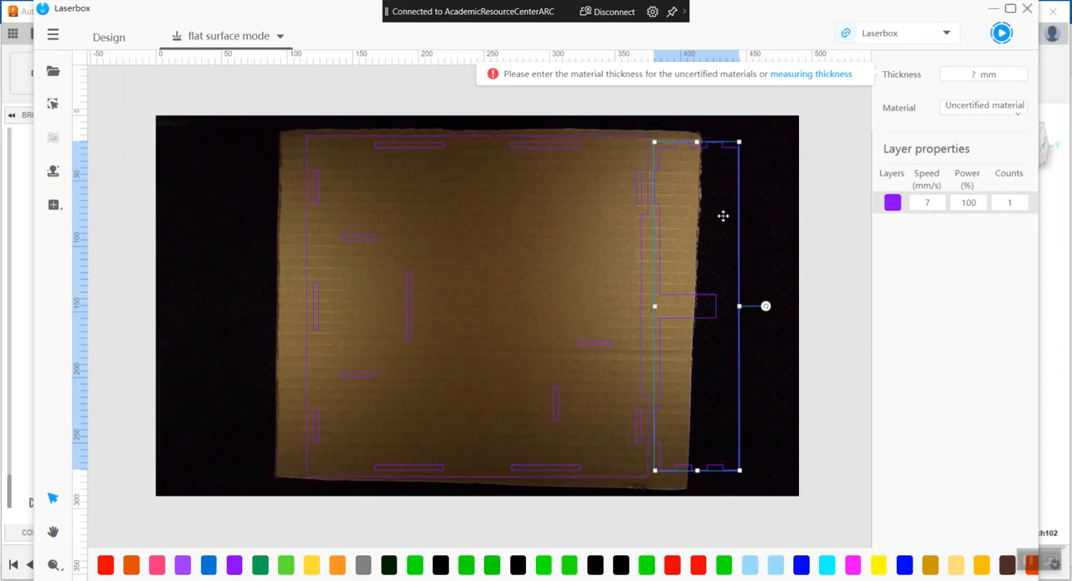
mouse_move(872, 283)
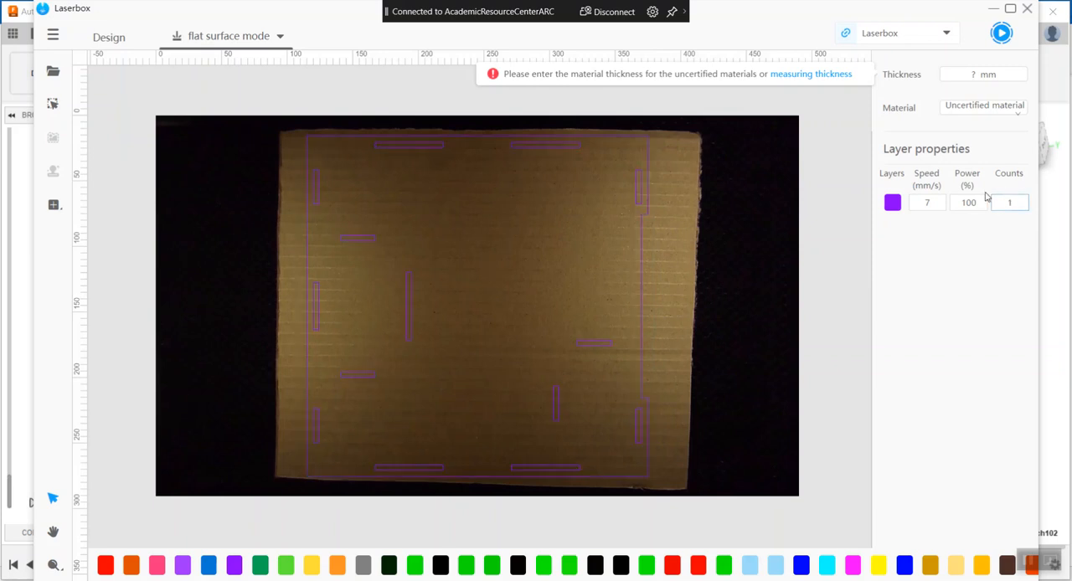
- Set the floor piece's material thickness to 4 mm and cutting speed to 15 mm/s
click(979, 74)
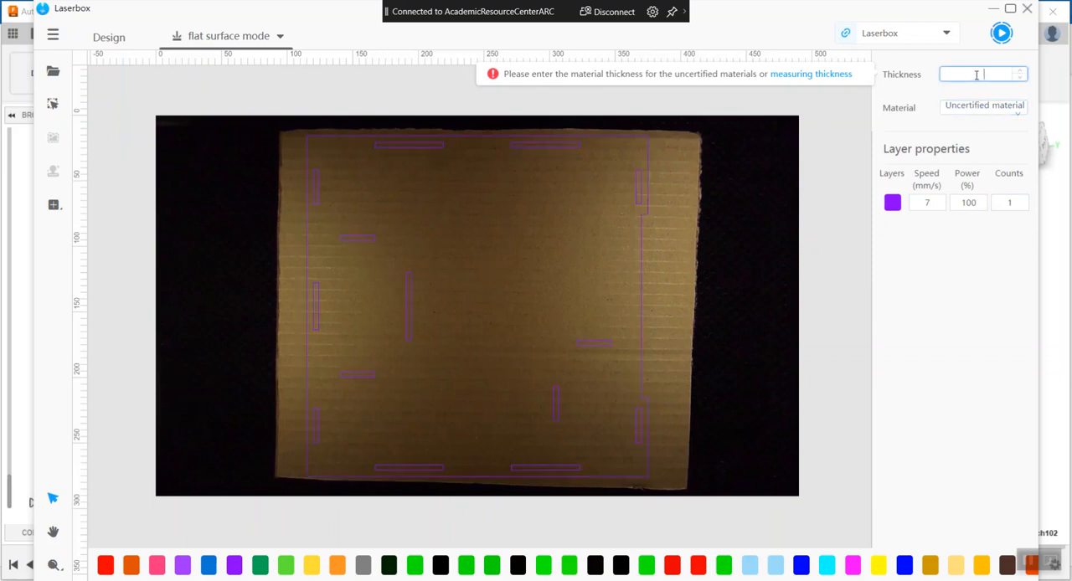
text(4)
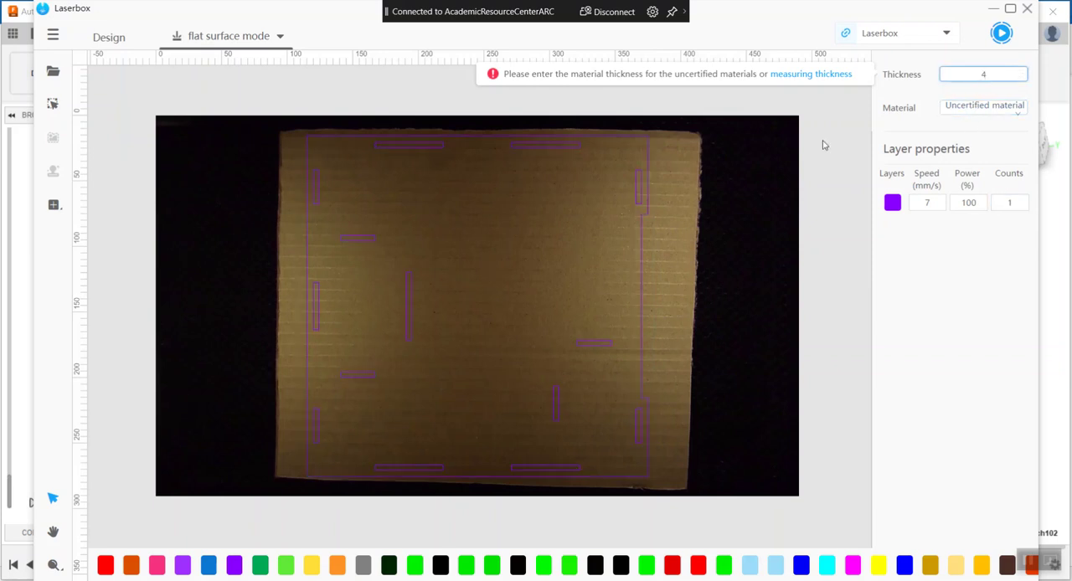
click(983, 73)
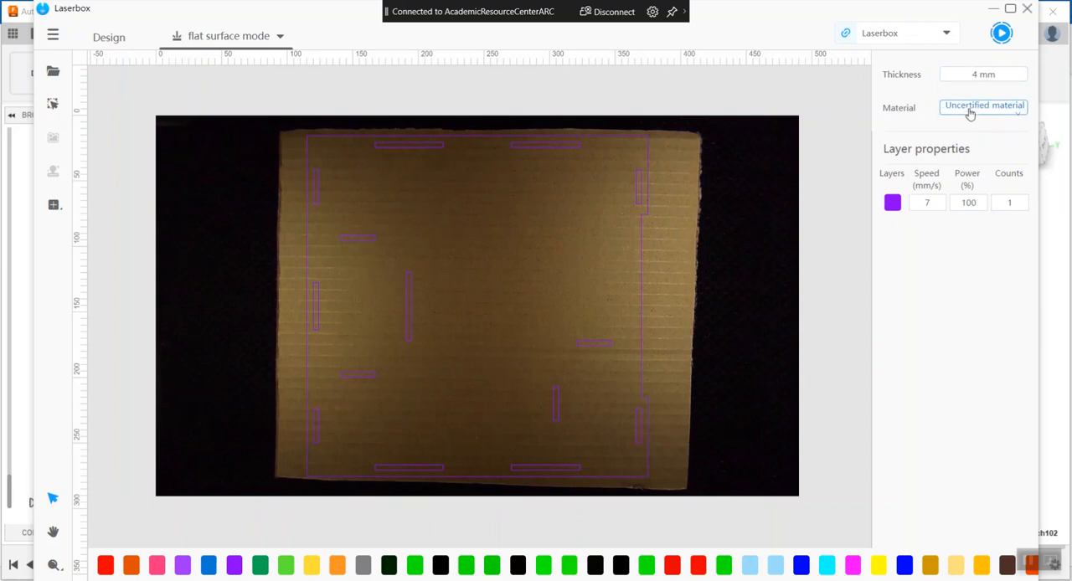
click(927, 203)
text(15)
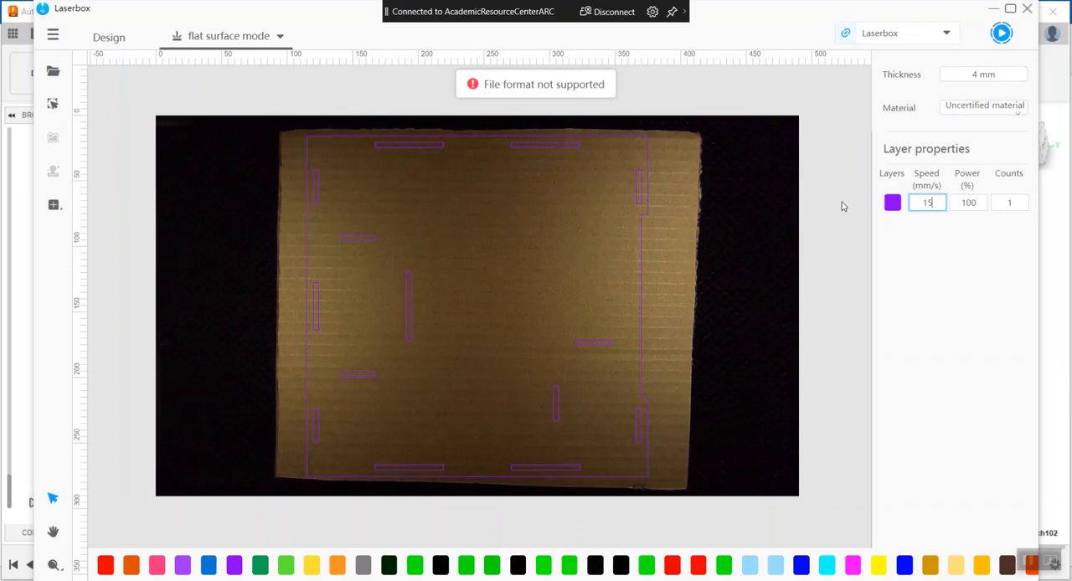
click(967, 203)
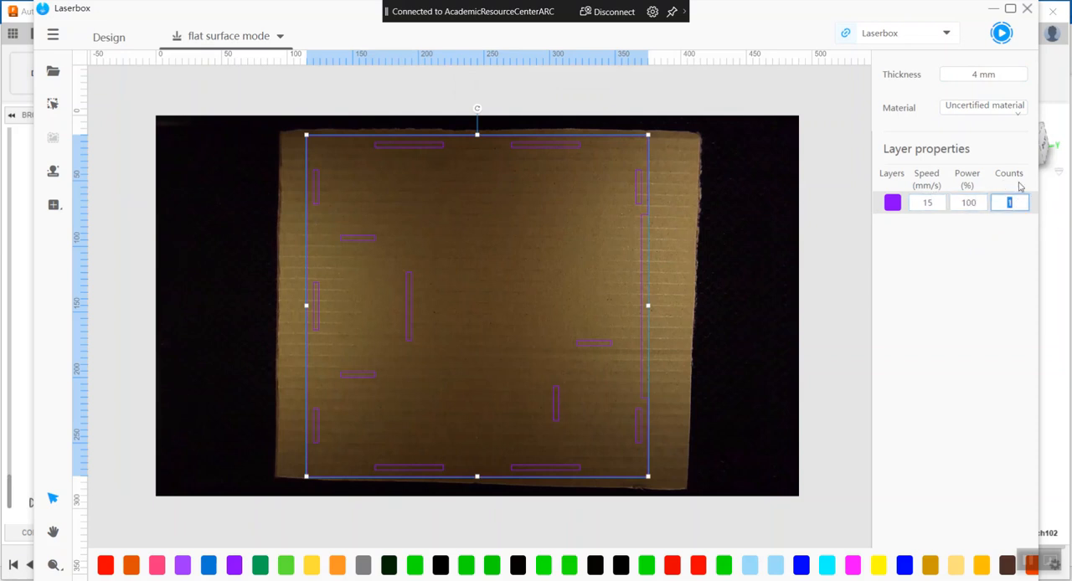
mouse_move(1001, 34)
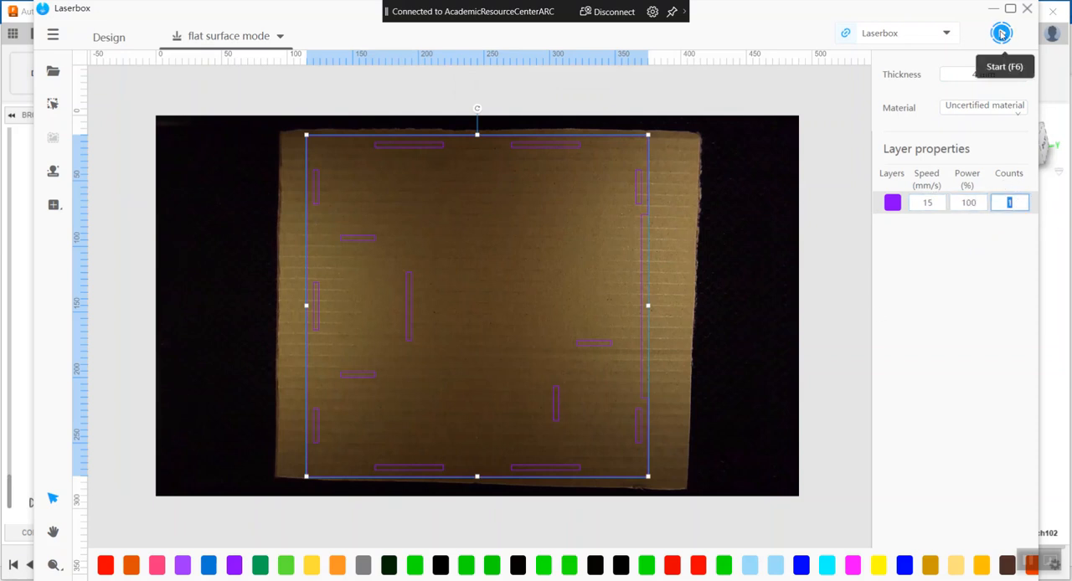
- Start the floor cut job in Laserbox and send it to the laser (about 2 min 46 s)
click(1000, 32)
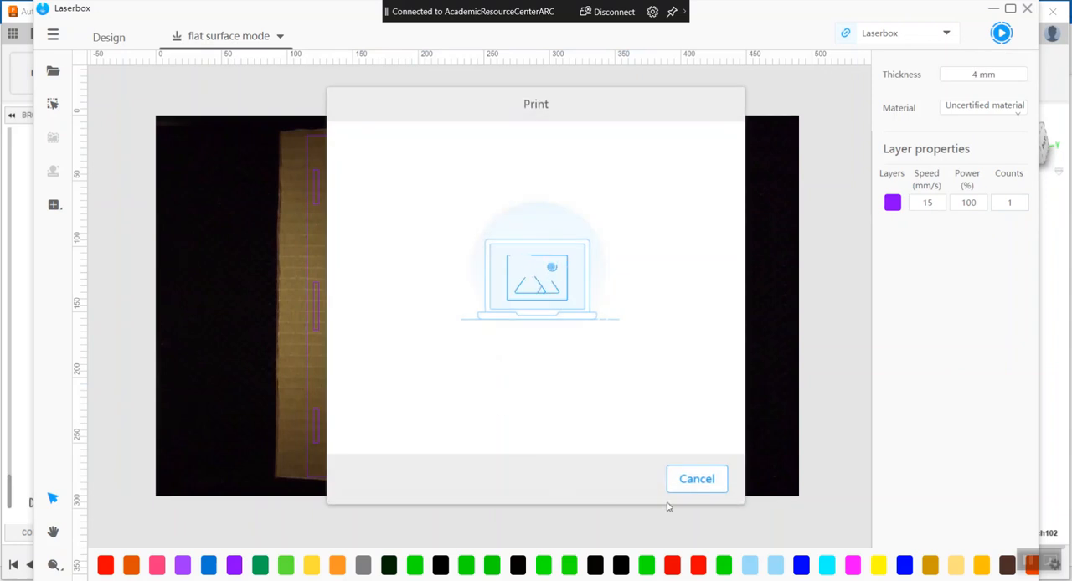
click(696, 478)
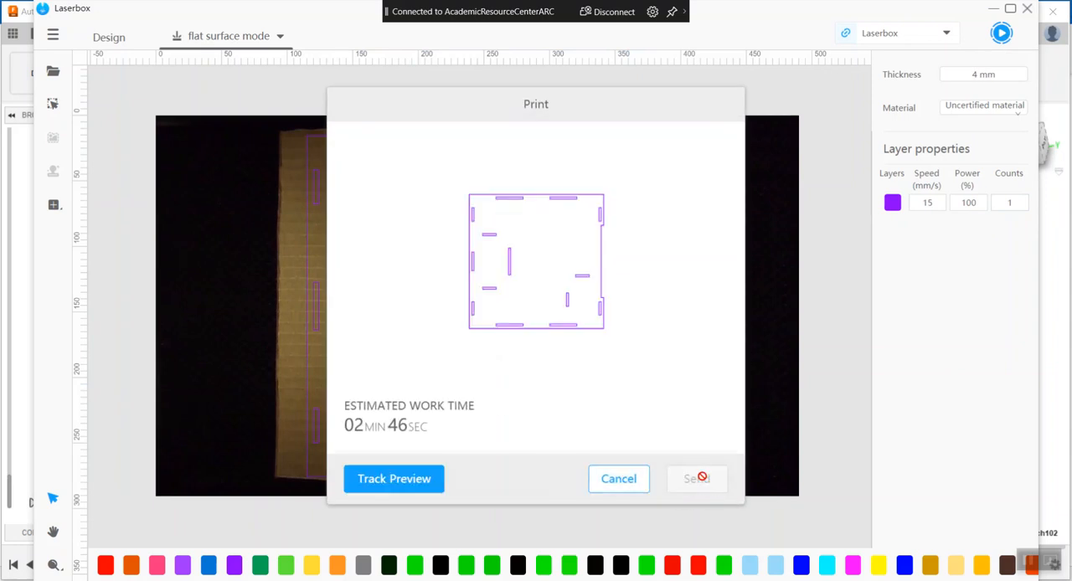
click(697, 478)
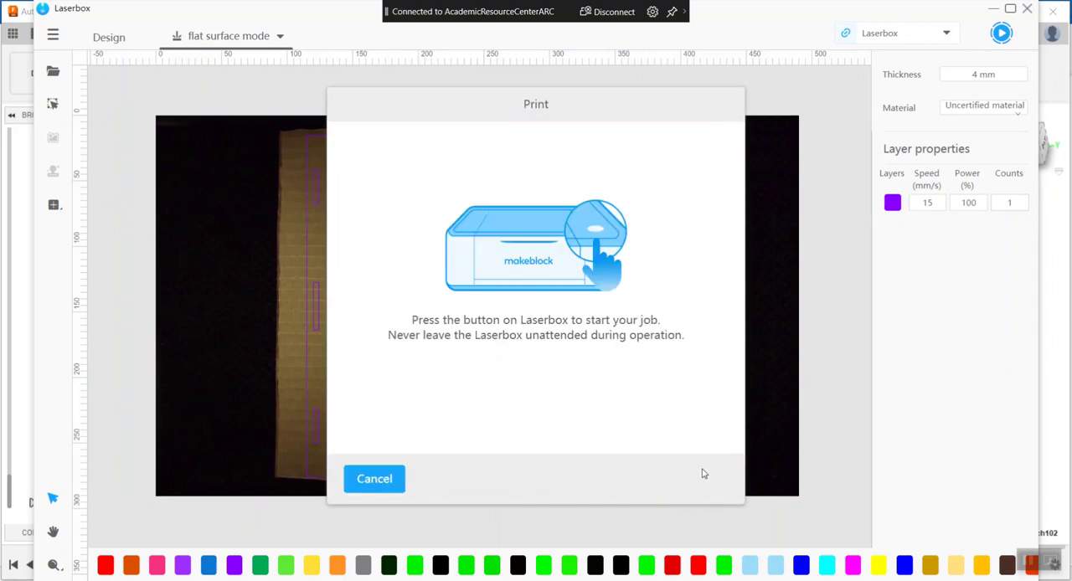